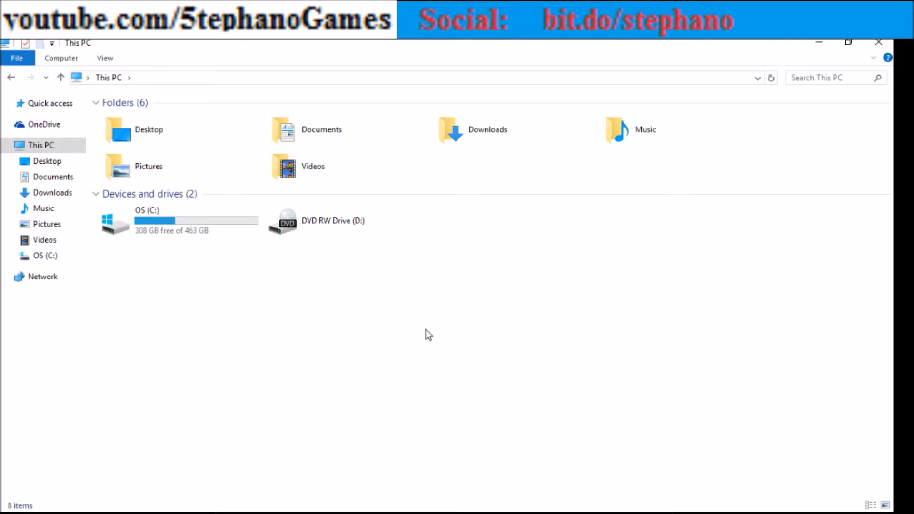
mouse_move(258, 282)
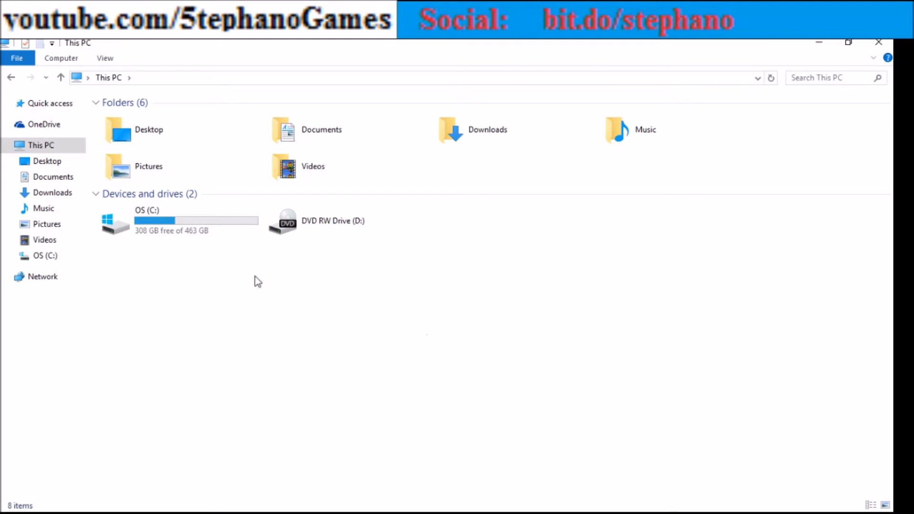
mouse_move(221, 307)
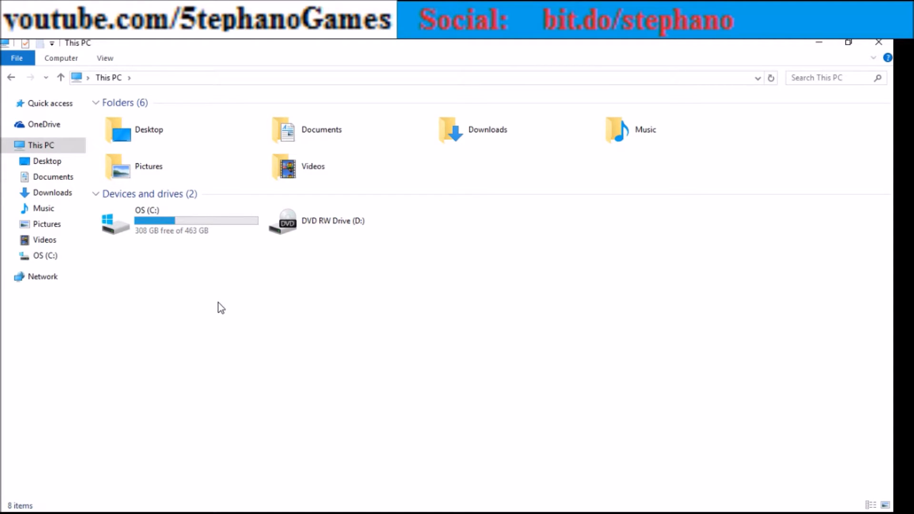
mouse_move(241, 322)
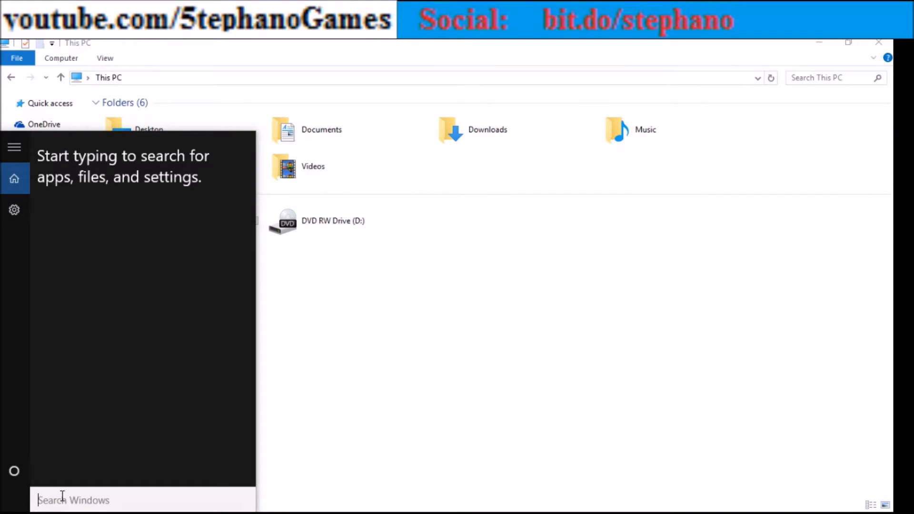
mouse_move(52, 493)
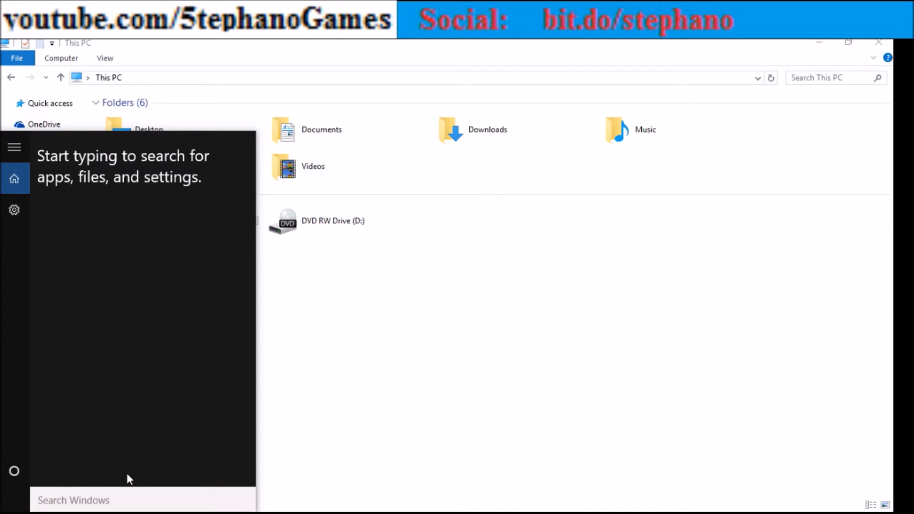
Step: Search 'con' in Windows Start to launch Control Panel
type("co")
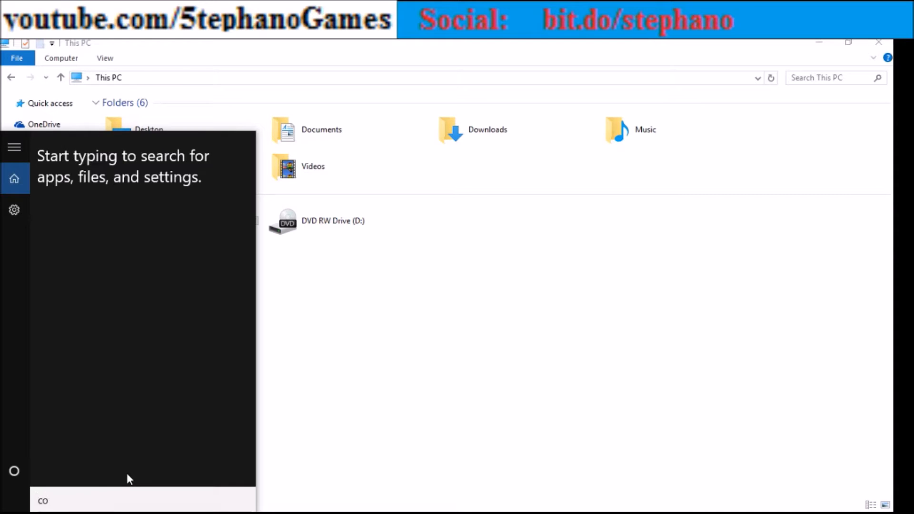
type("n")
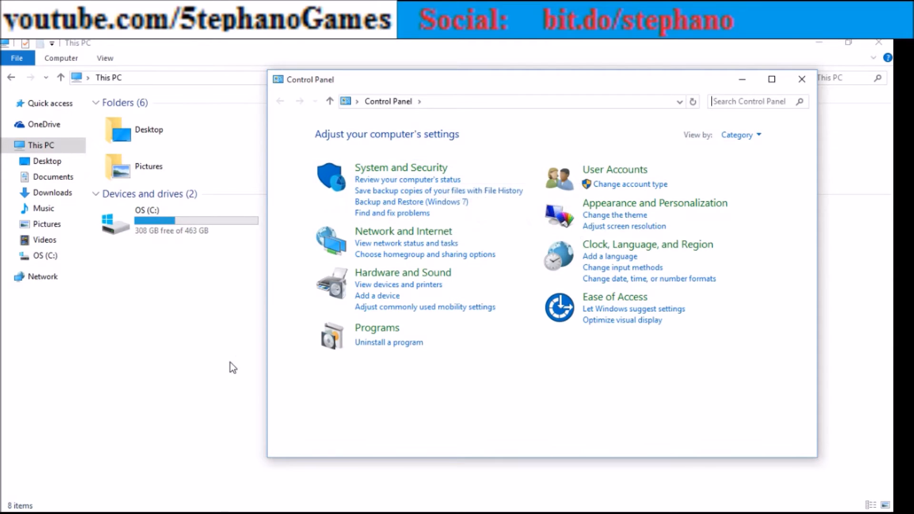
mouse_move(379, 355)
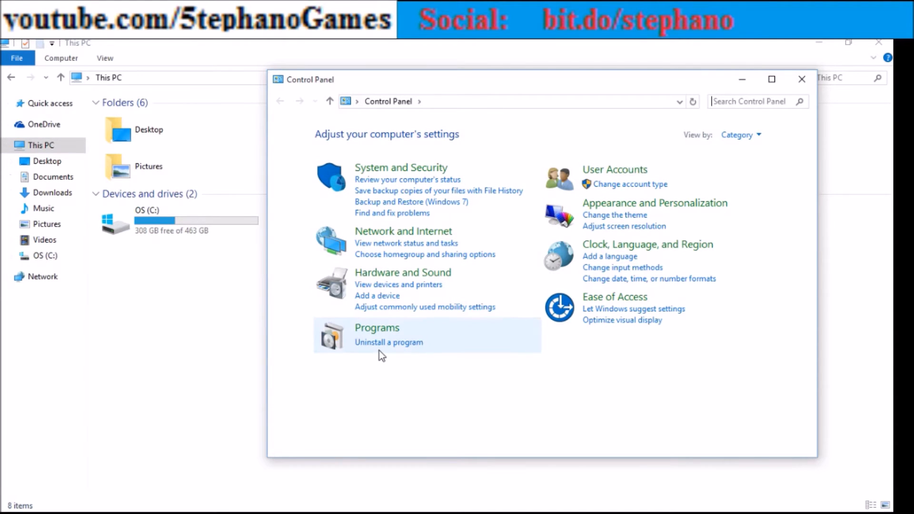
mouse_move(384, 175)
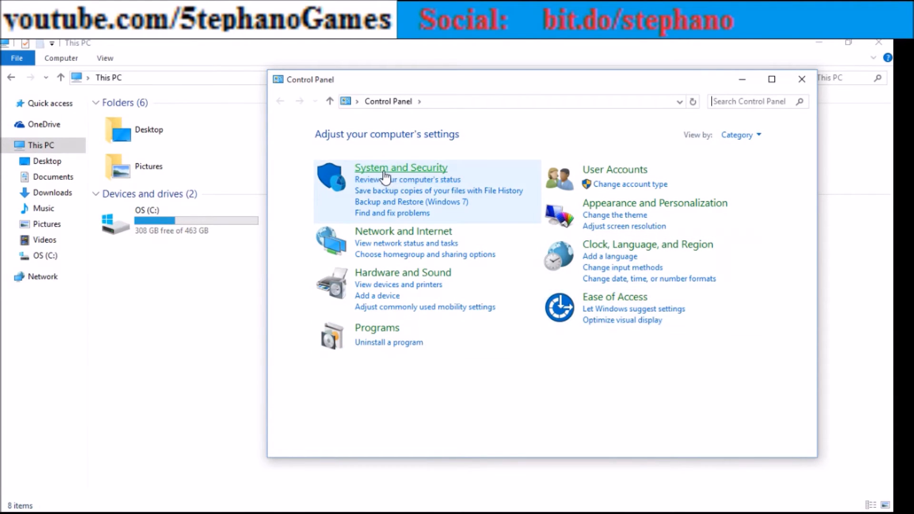
Step: Go through System and Security to System, then open Advanced system settings
left_click(401, 168)
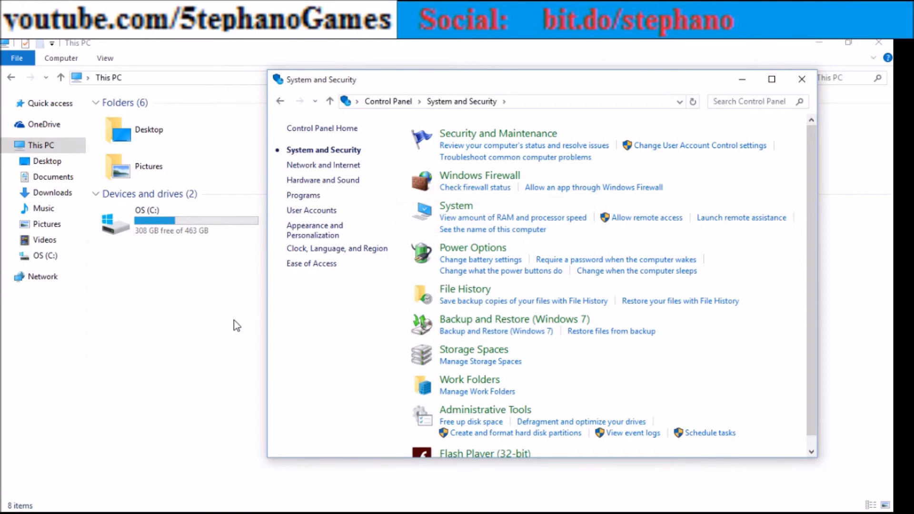
mouse_move(516, 213)
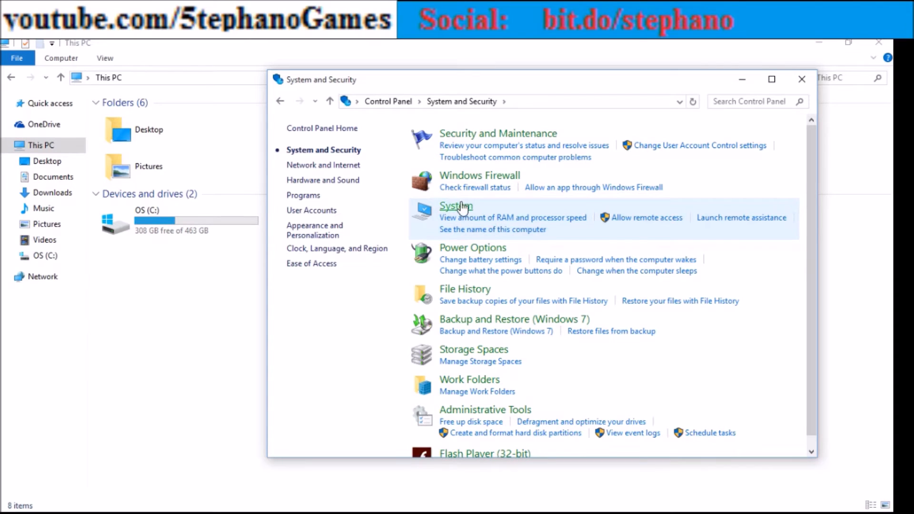
left_click(457, 206)
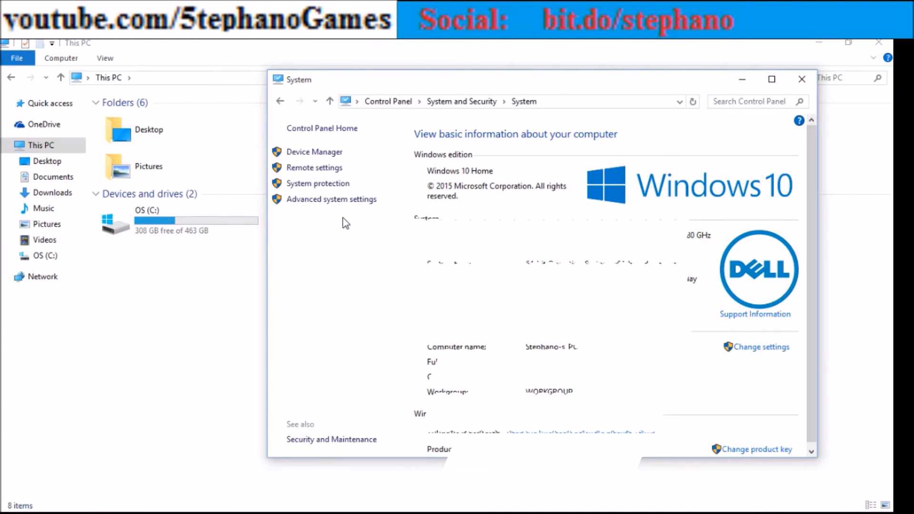
left_click(332, 199)
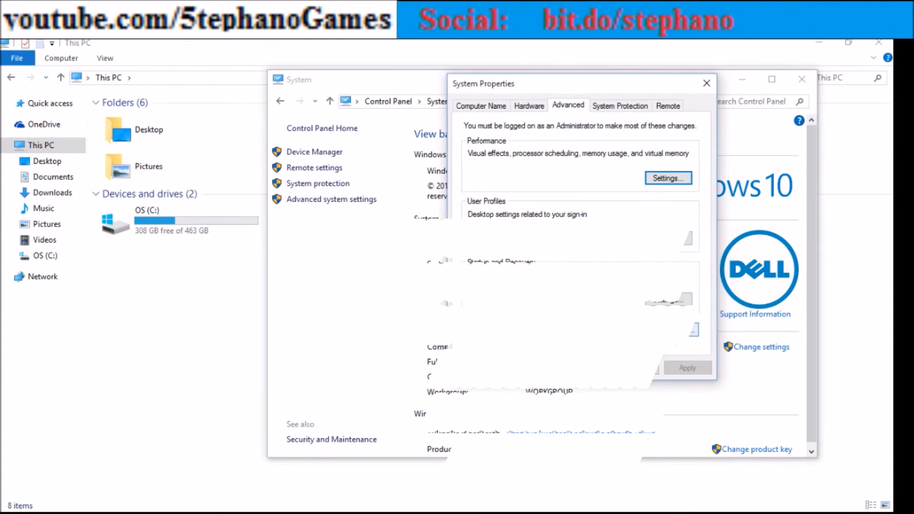
Step: Open Environment Variables and scroll System variables down to Path
left_click(668, 178)
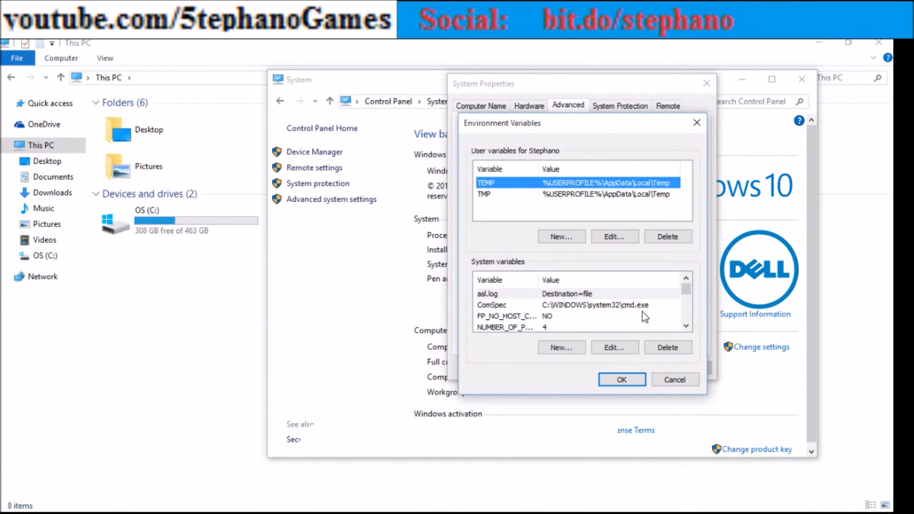
scroll("down", 3)
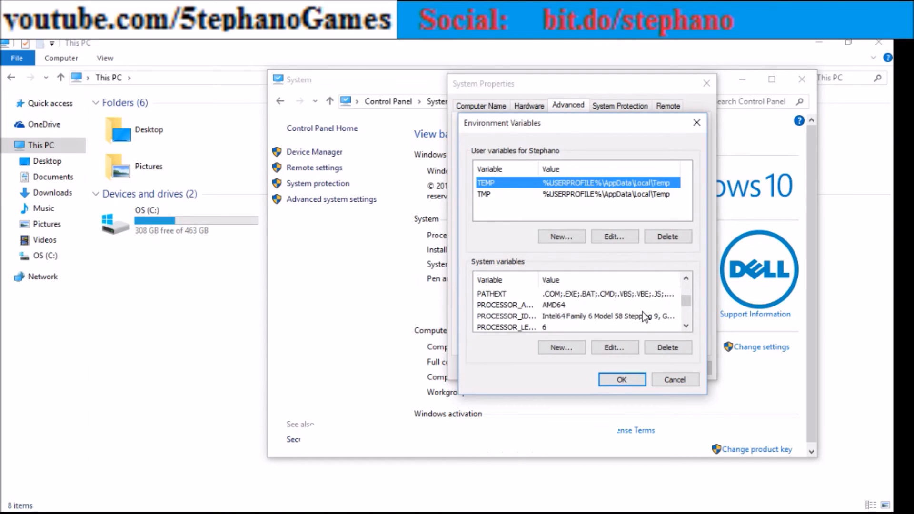
scroll("down", 3)
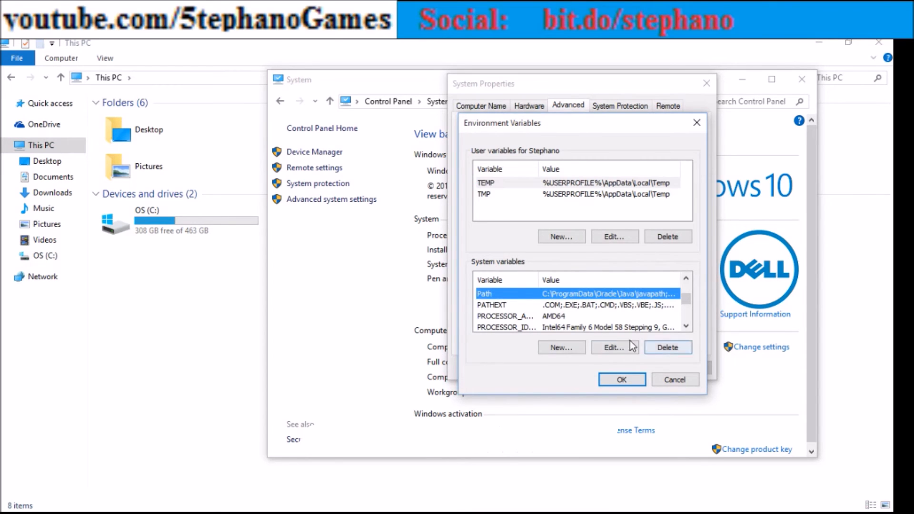
Step: Open the Path system variable's Edit dialog, then close it
left_click(614, 347)
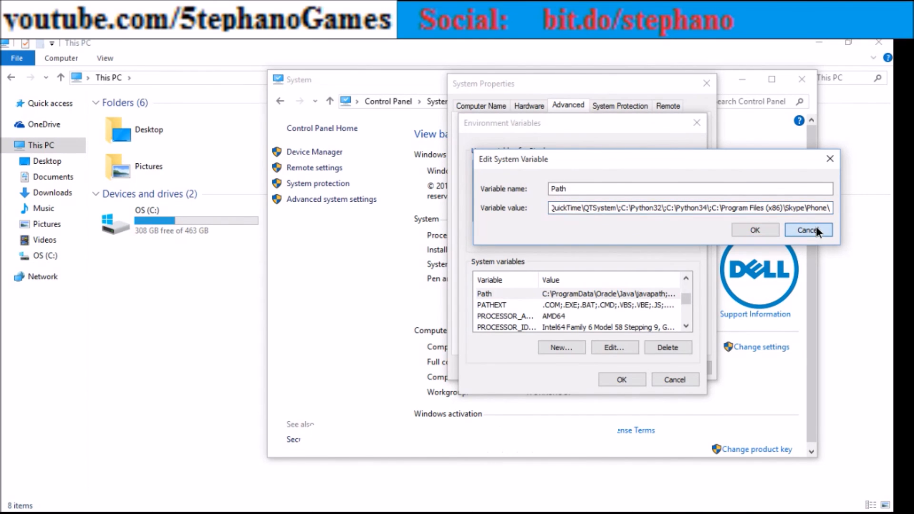
left_click(808, 229)
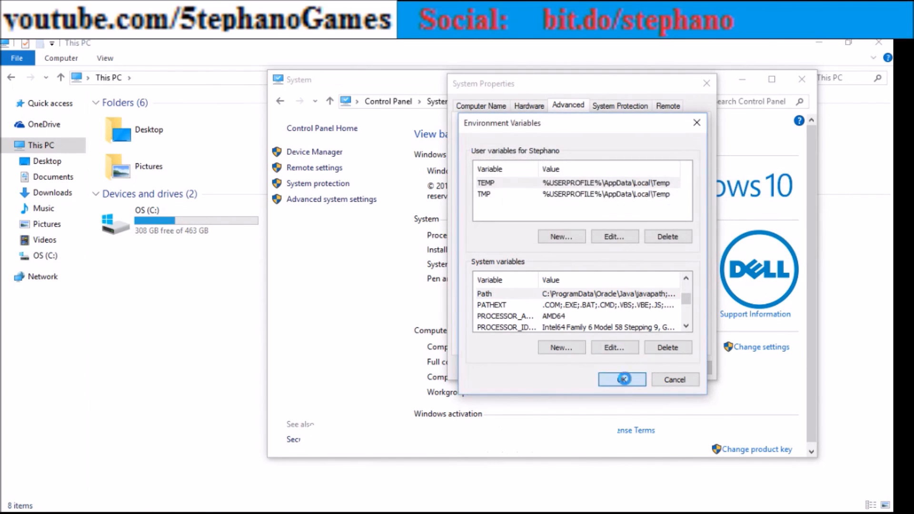